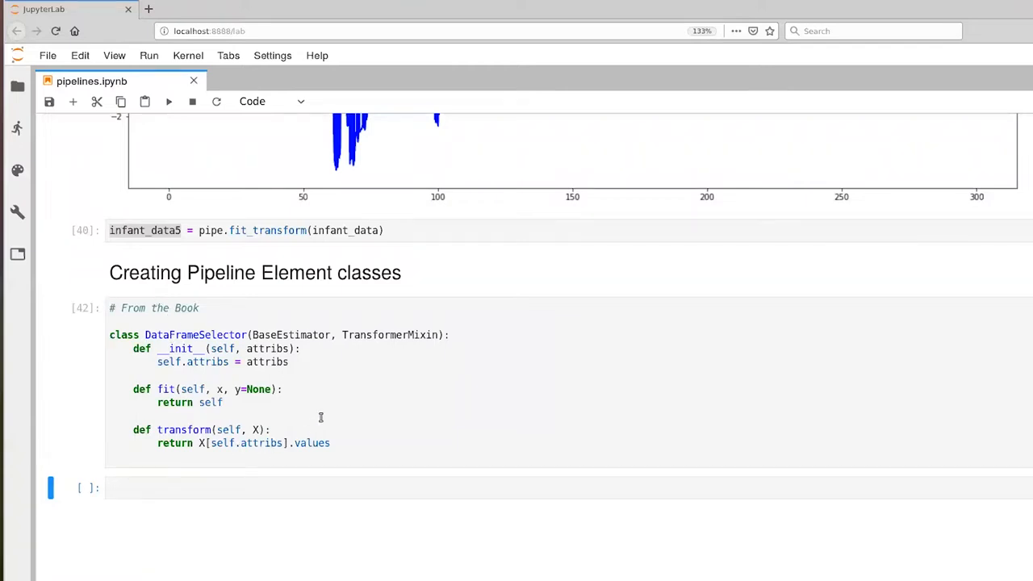
{"action": "mouse_move", "coordinate": [350, 387]}
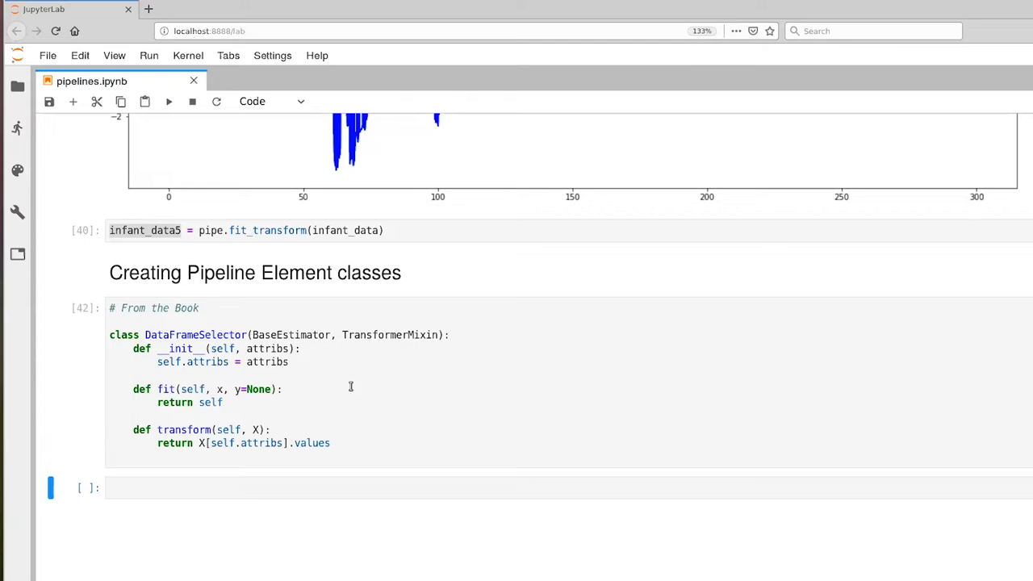
{"action": "mouse_move", "coordinate": [349, 425]}
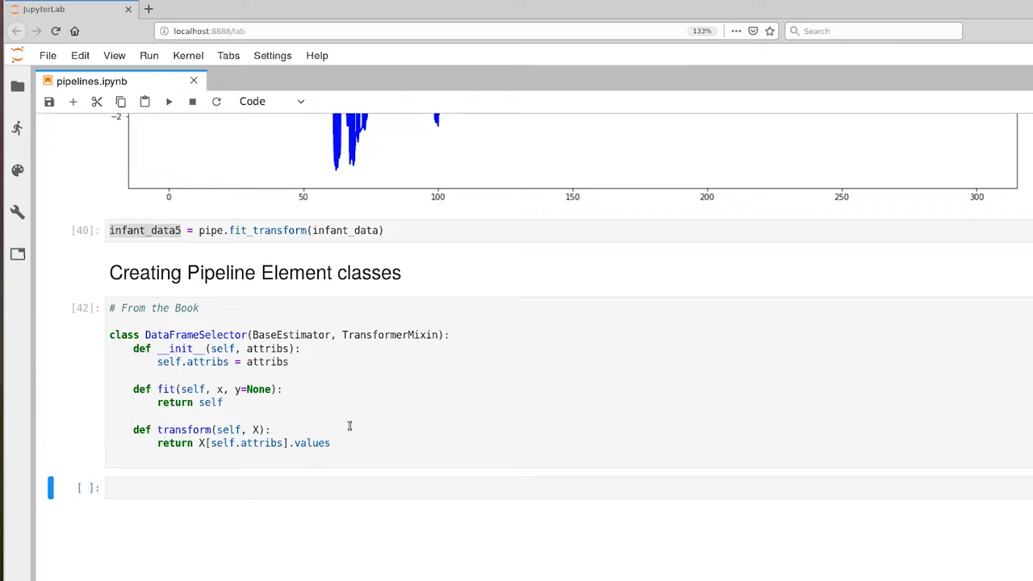
{"action": "mouse_move", "coordinate": [180, 347]}
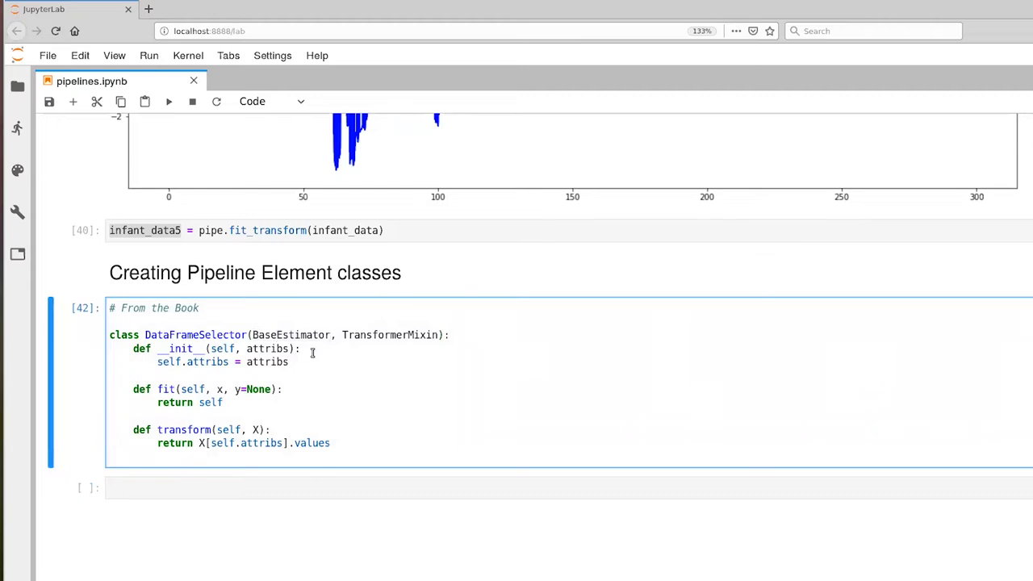
{"action": "mouse_move", "coordinate": [293, 321]}
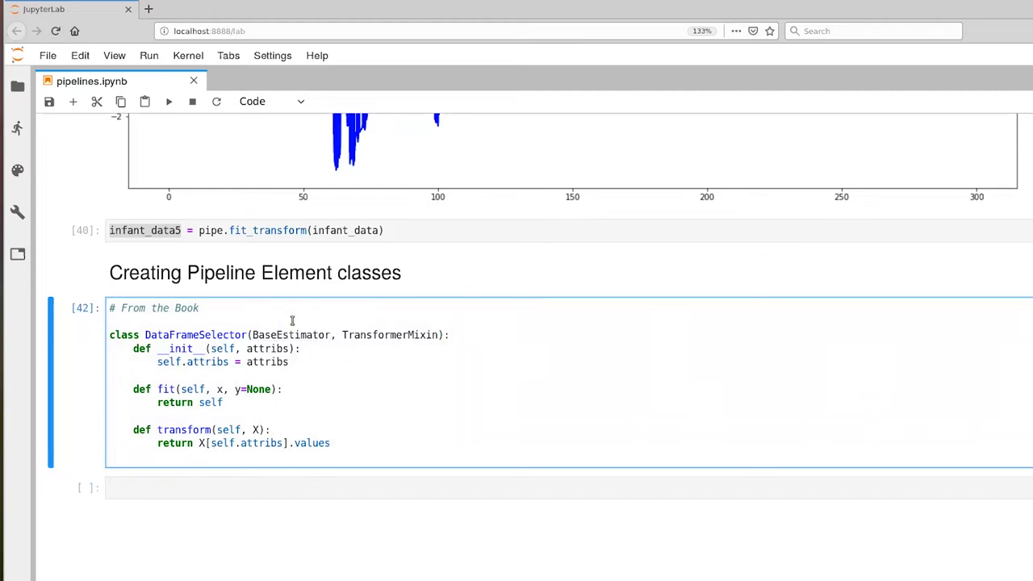
{"action": "mouse_move", "coordinate": [407, 404]}
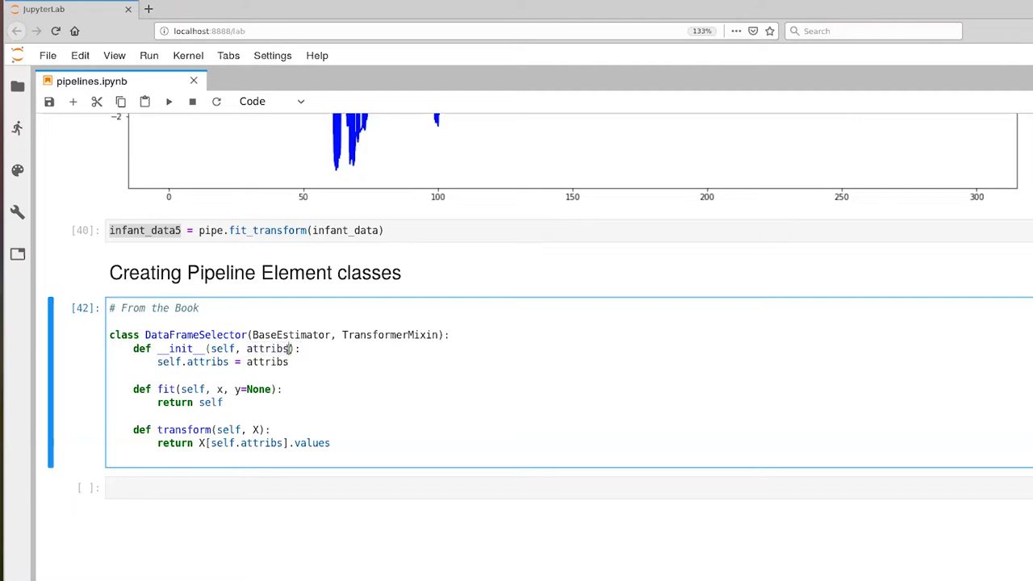
{"action": "mouse_move", "coordinate": [319, 374]}
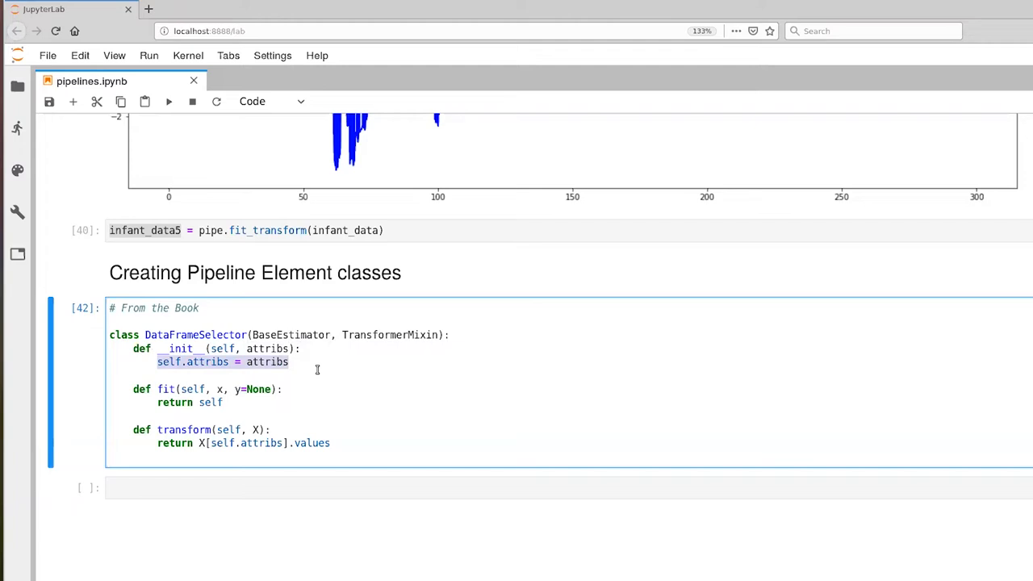
{"action": "mouse_move", "coordinate": [161, 376]}
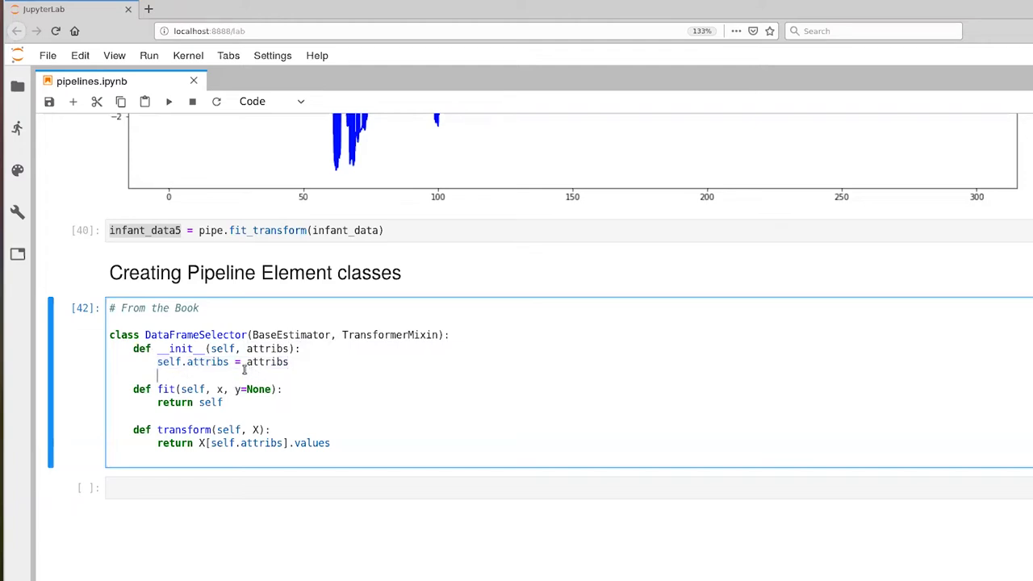
{"action": "mouse_move", "coordinate": [253, 365]}
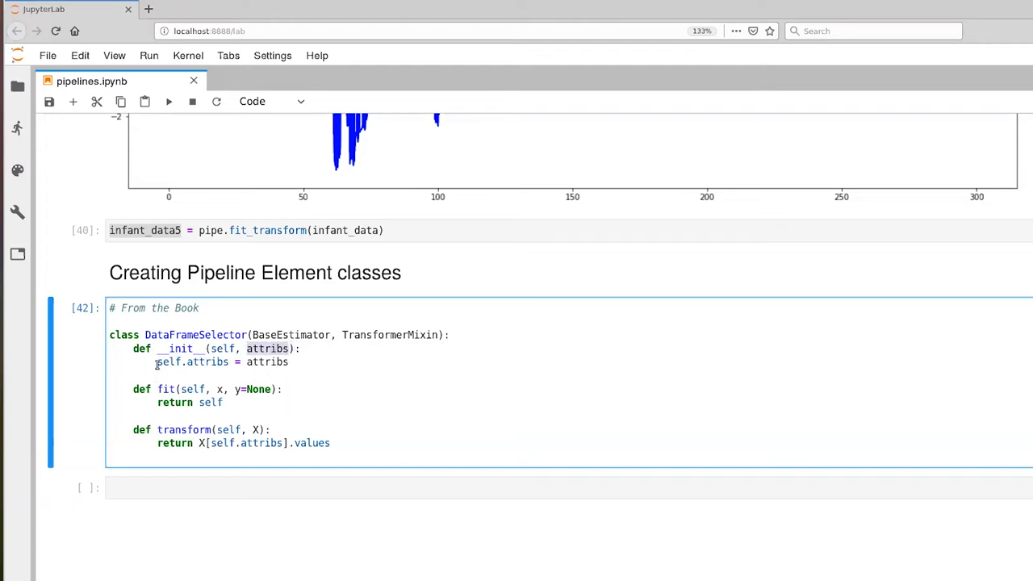
Review the attribs constructor and transform return line, then execute the class cell as count 43.
{"action": "double_click", "coordinate": [194, 361]}
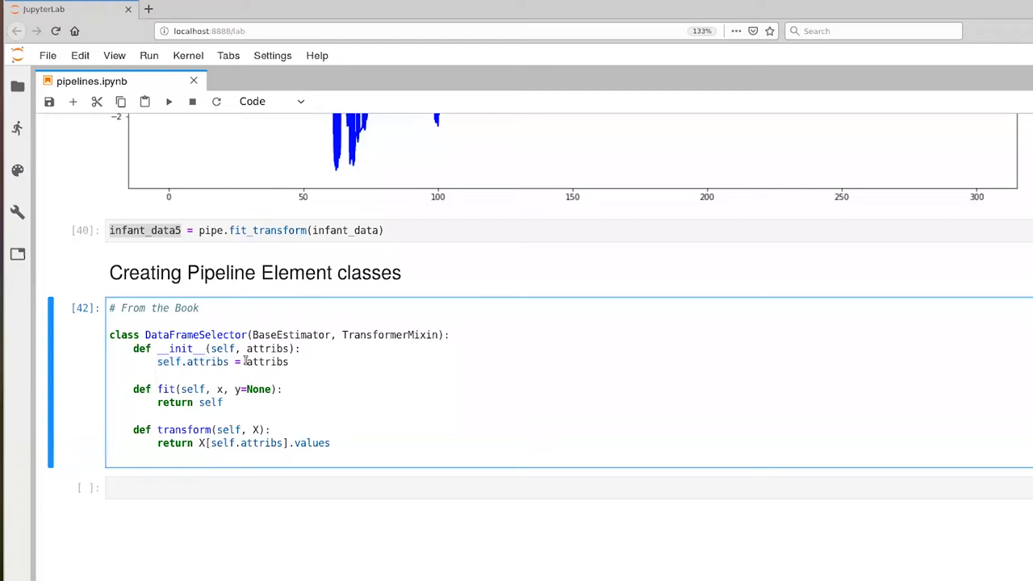
{"action": "mouse_move", "coordinate": [260, 366]}
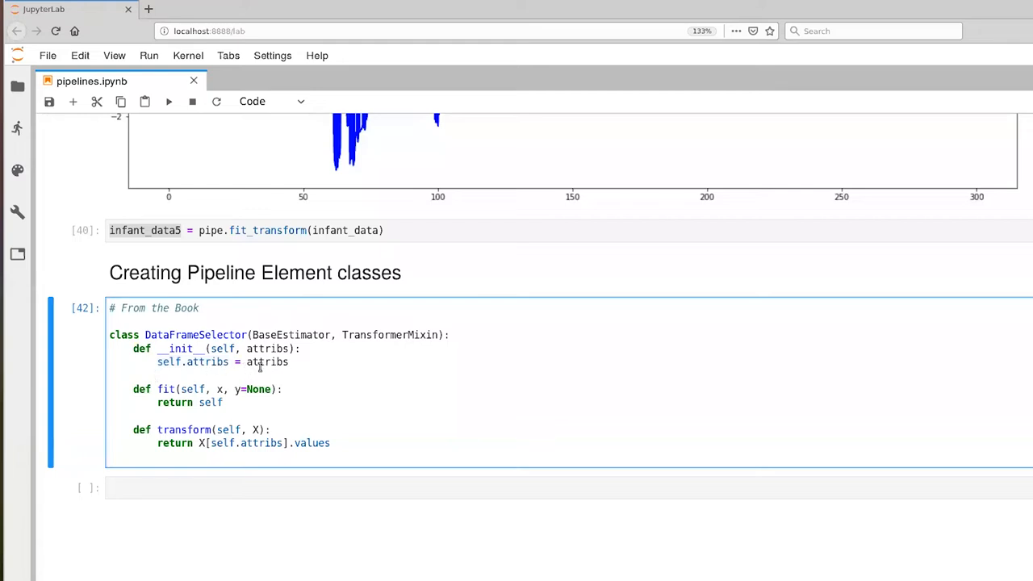
{"action": "left_click", "coordinate": [158, 376]}
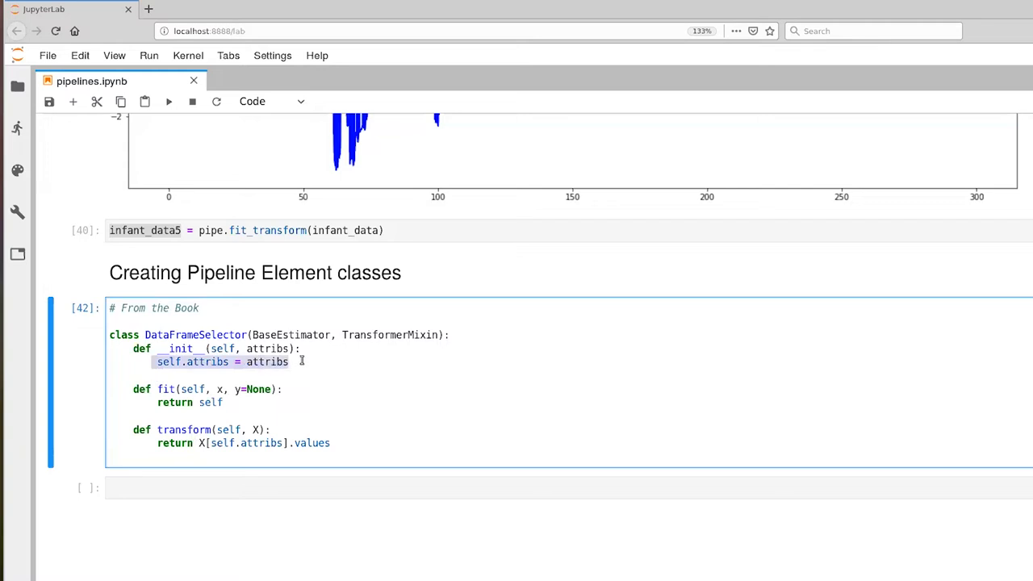
{"action": "mouse_move", "coordinate": [130, 388]}
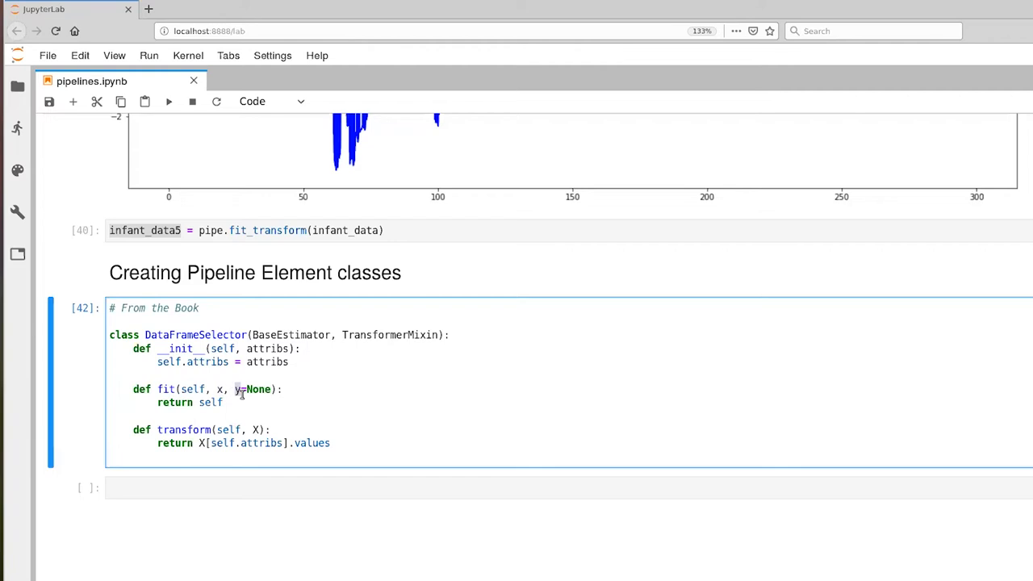
{"action": "mouse_move", "coordinate": [287, 436]}
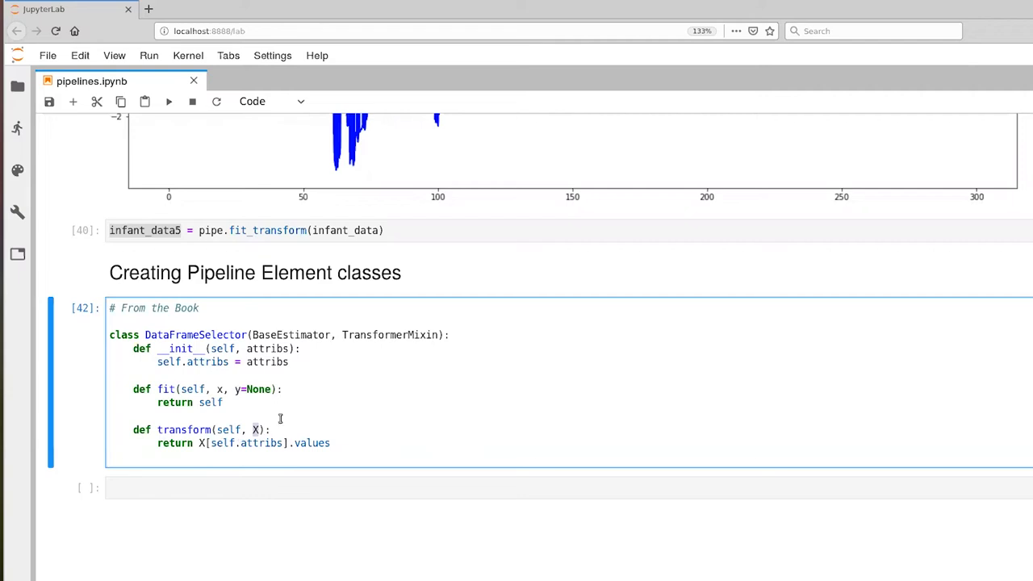
{"action": "mouse_move", "coordinate": [210, 468]}
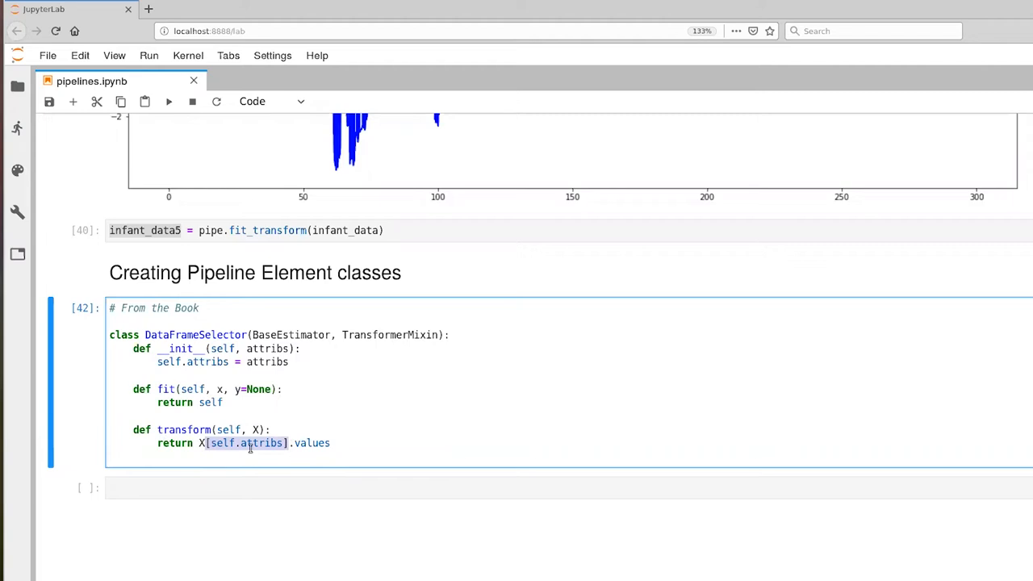
{"action": "mouse_move", "coordinate": [155, 357]}
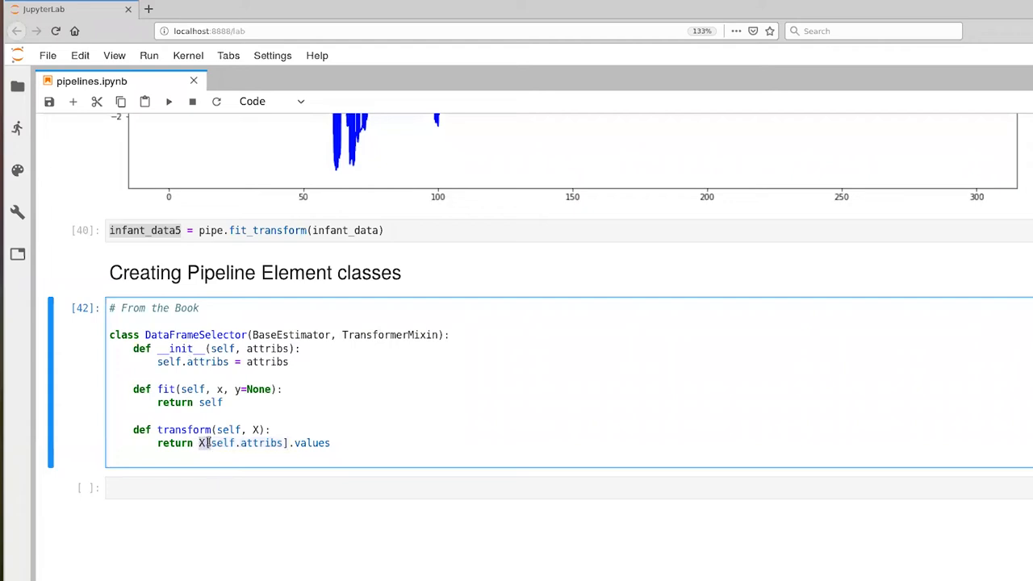
{"action": "double_click", "coordinate": [258, 442]}
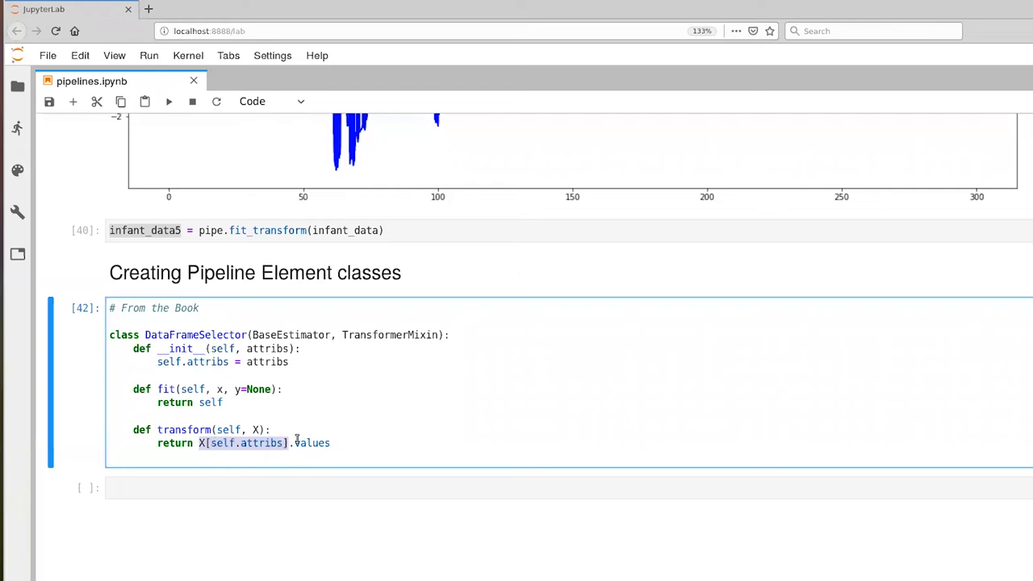
{"action": "left_click", "coordinate": [343, 443]}
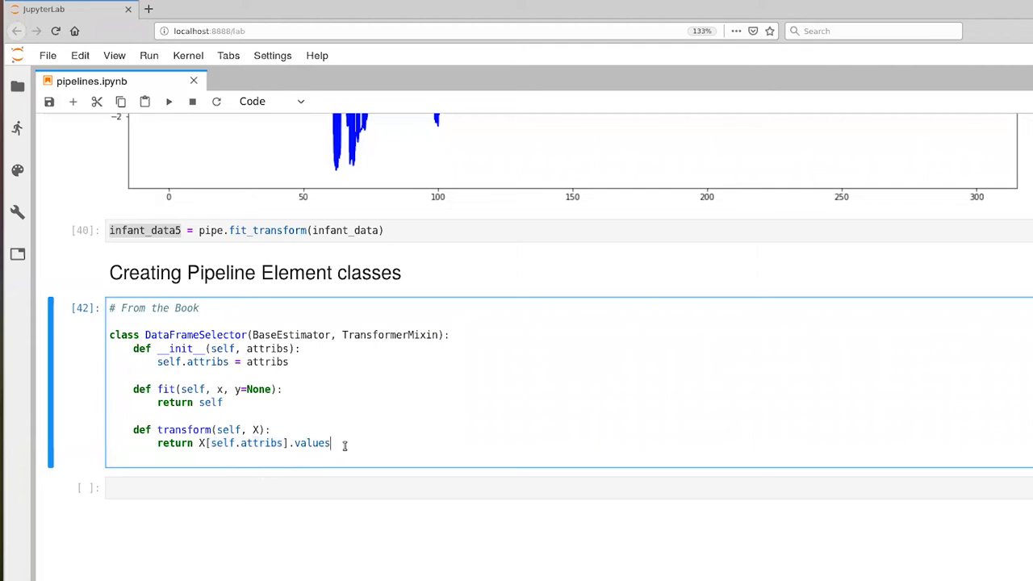
{"action": "mouse_move", "coordinate": [325, 402]}
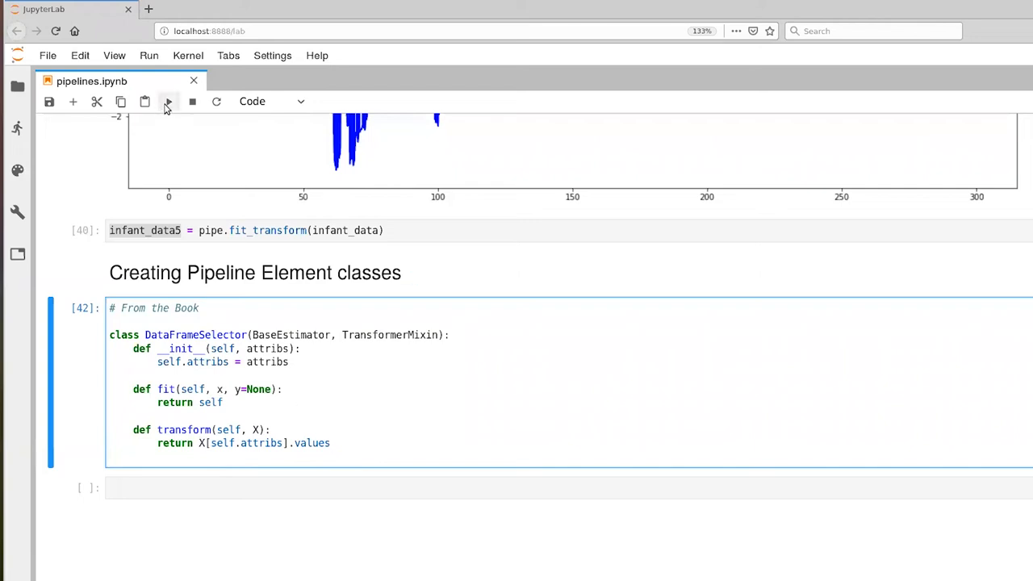
{"action": "left_click", "coordinate": [168, 101]}
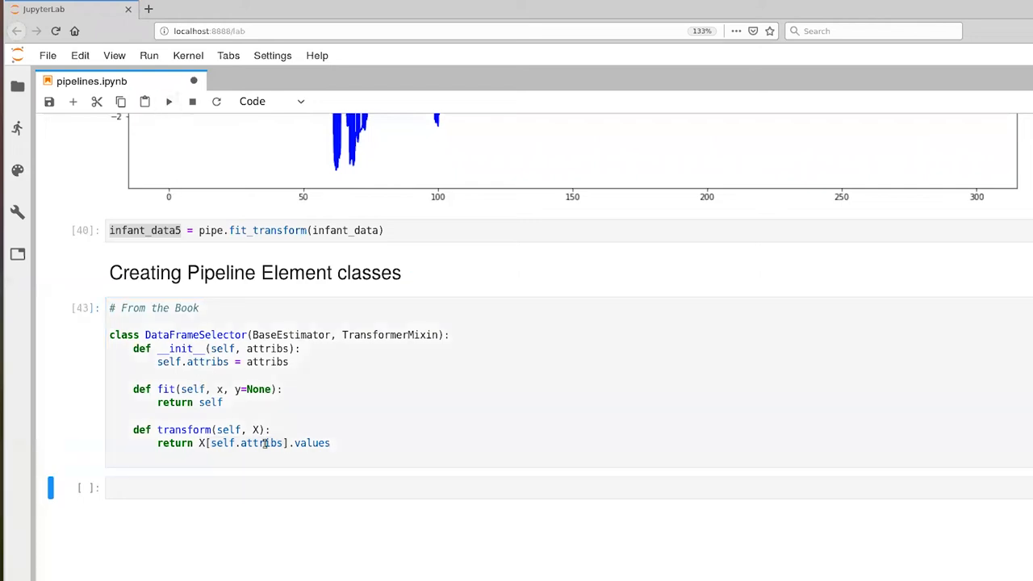
{"action": "left_click", "coordinate": [414, 488]}
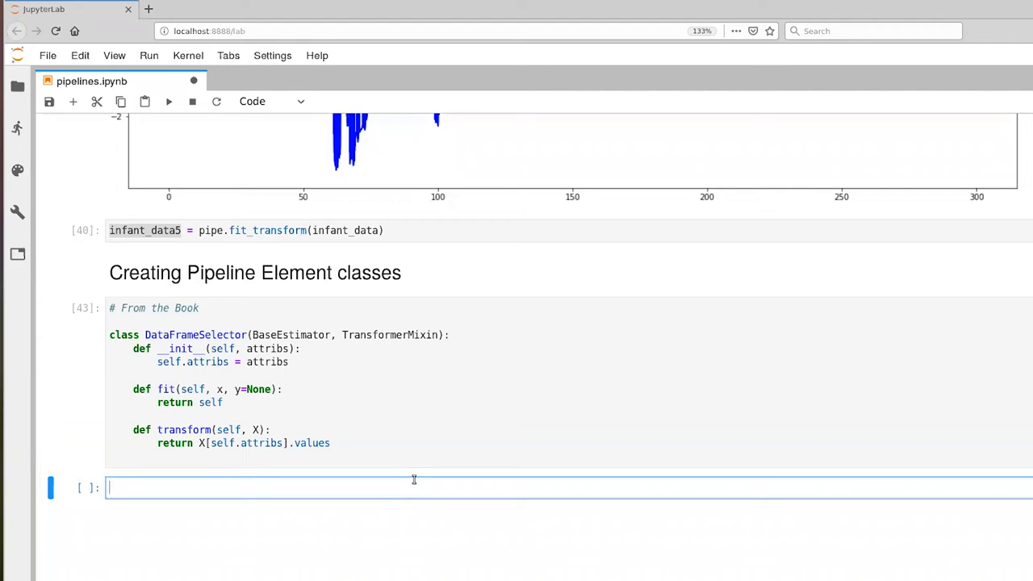
Define attribs = ['left_wrist_x','left_wrist_y','left_wrist_z'] in a new cell.
{"action": "type", "text": "att"}
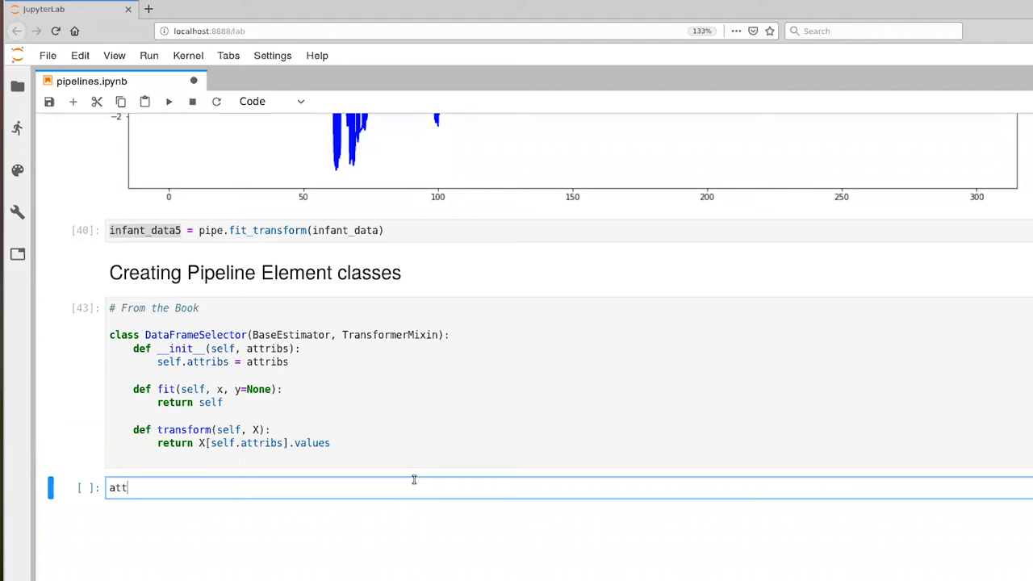
{"action": "type", "text": "ribt"}
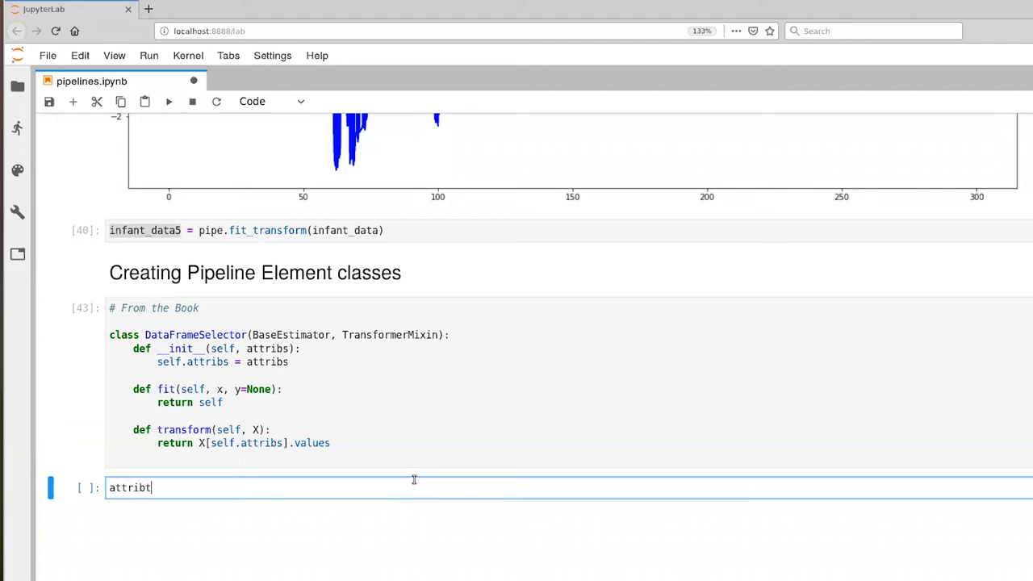
{"action": "type", "text": "s = []"}
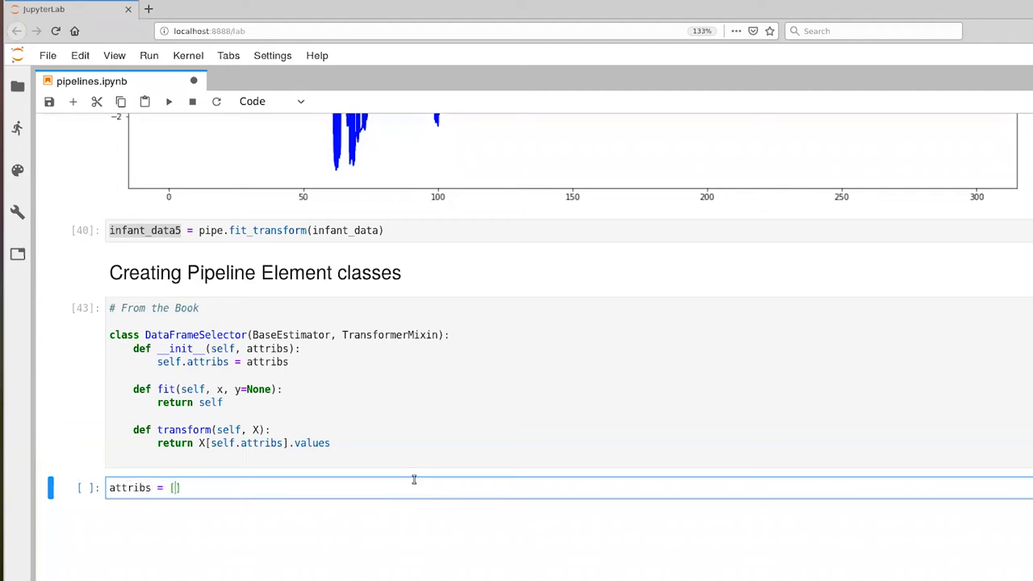
{"action": "type", "text": "'l'"}
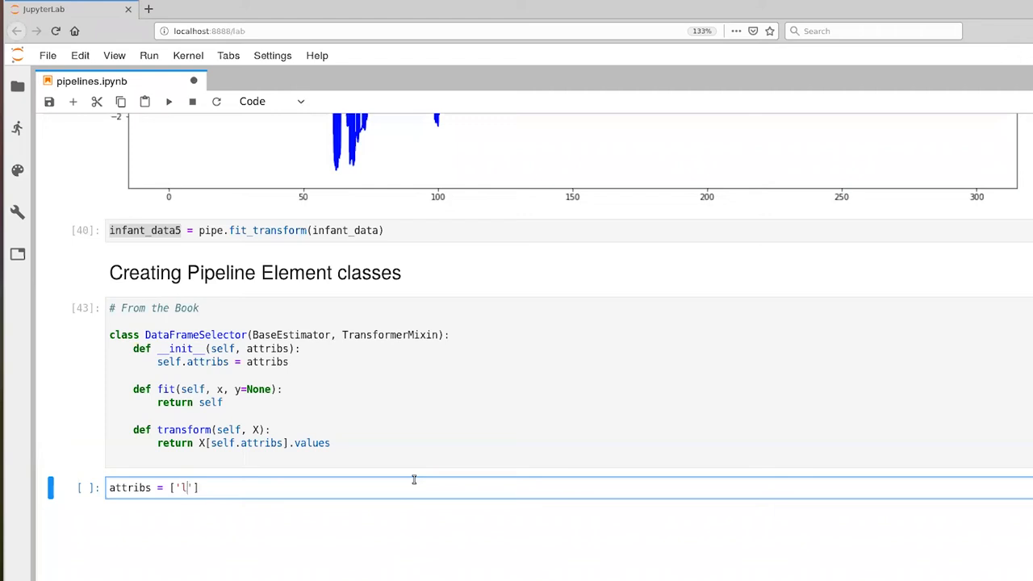
{"action": "type", "text": "eft_wrist_x"}
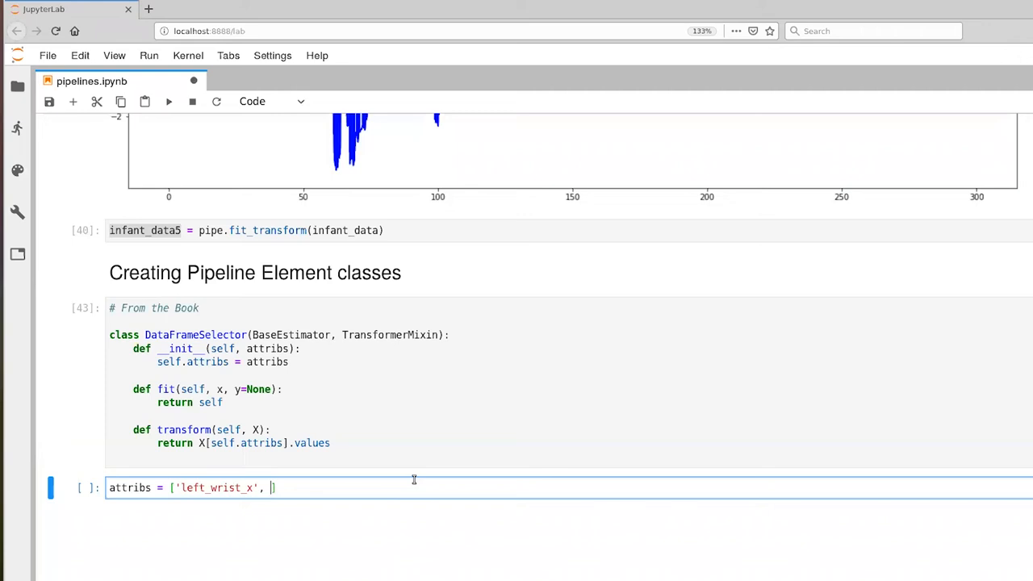
{"action": "type", "text": "'lest'"}
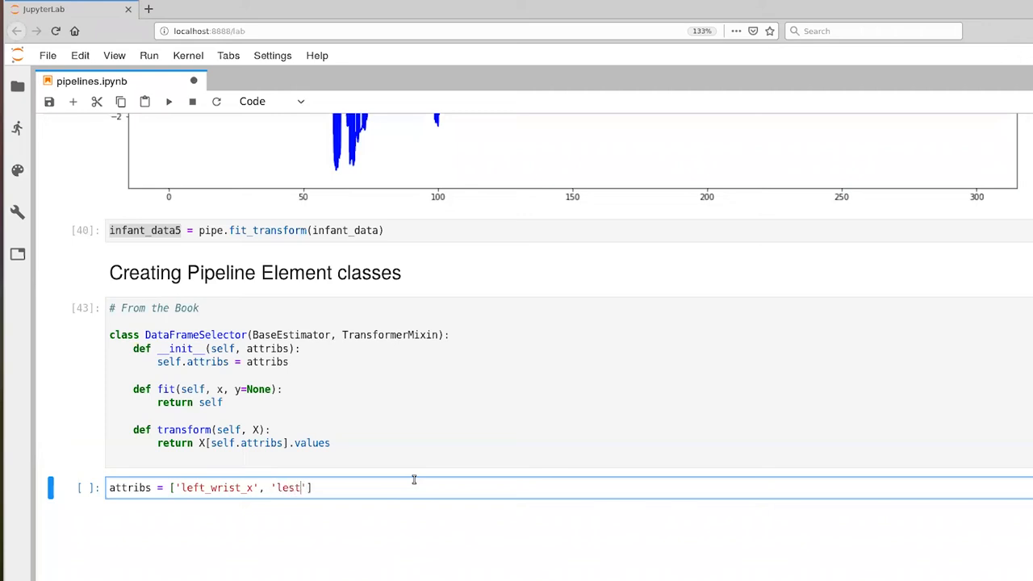
{"action": "type", "text": "left_wrist"}
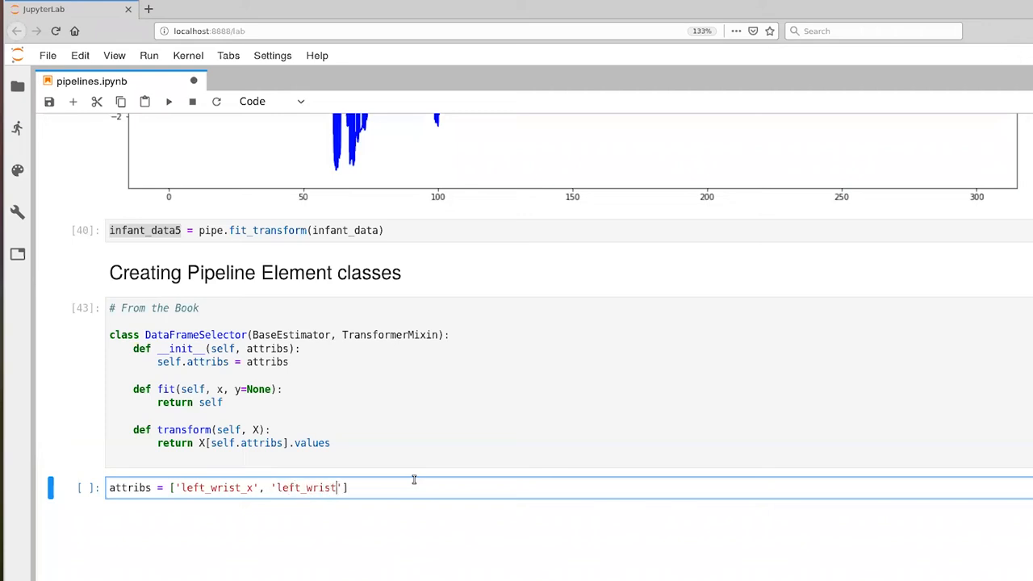
{"action": "type", "text": "_y', '"}
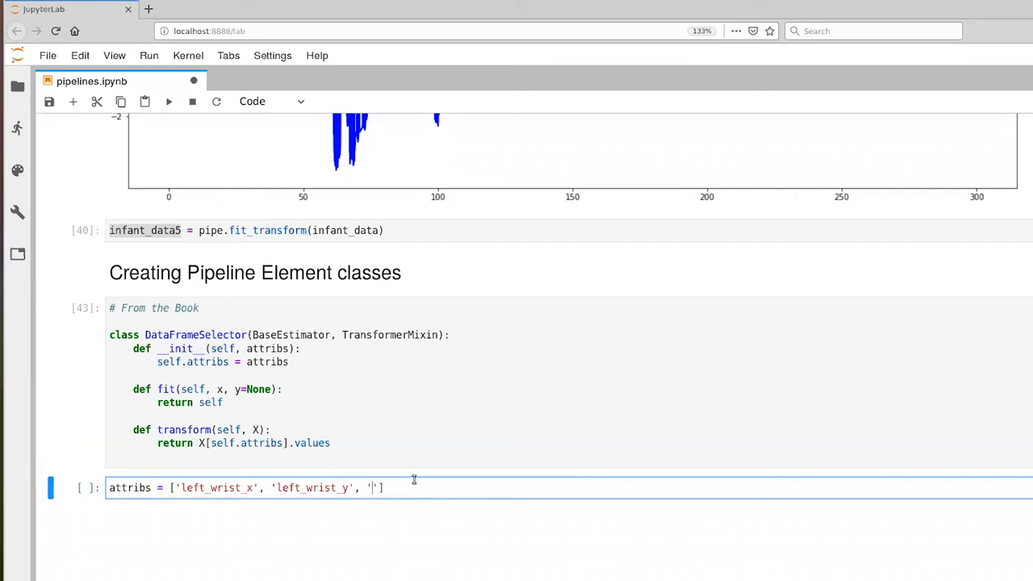
{"action": "type", "text": "left_wristt"}
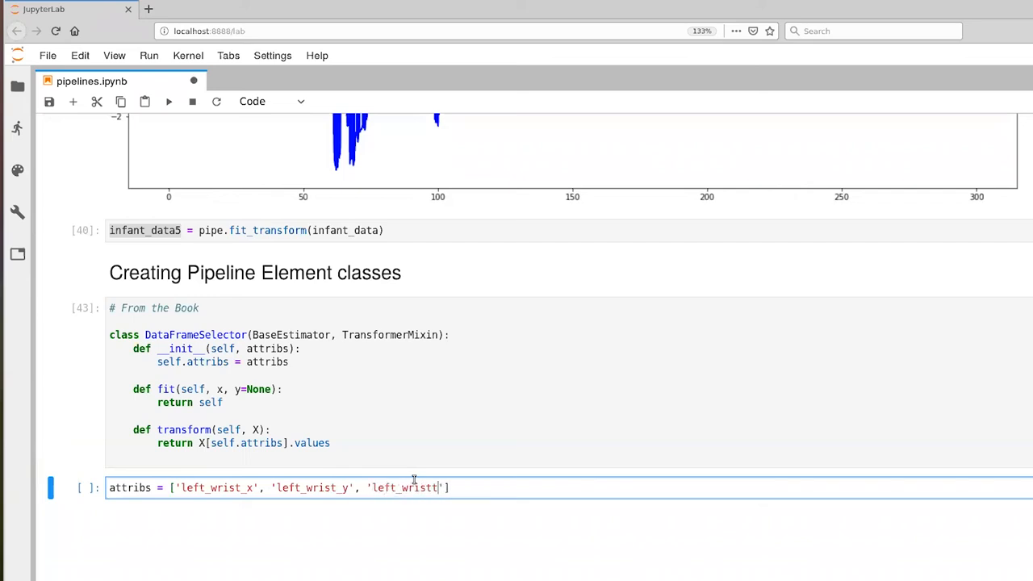
{"action": "type", "text": "z"}
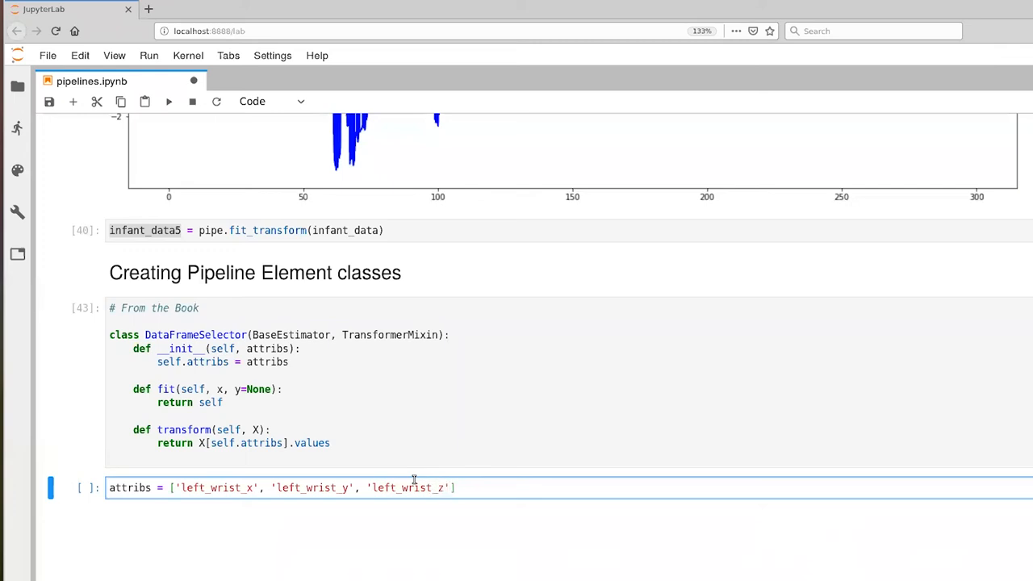
{"action": "mouse_move", "coordinate": [485, 488]}
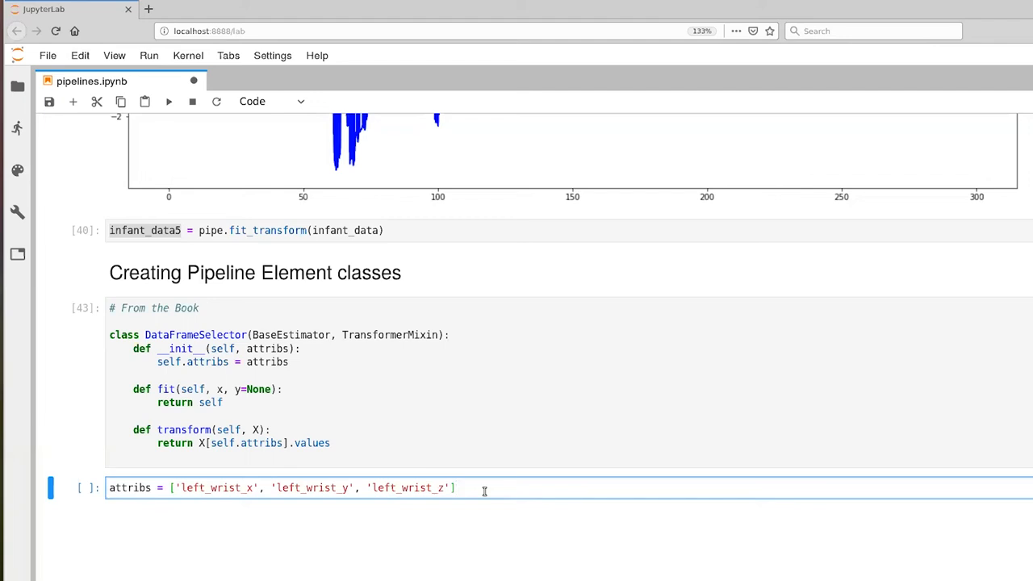
Add selector = DataFrameSelector(attribs) and run the cell as count 44.
{"action": "type", "text": "selector"}
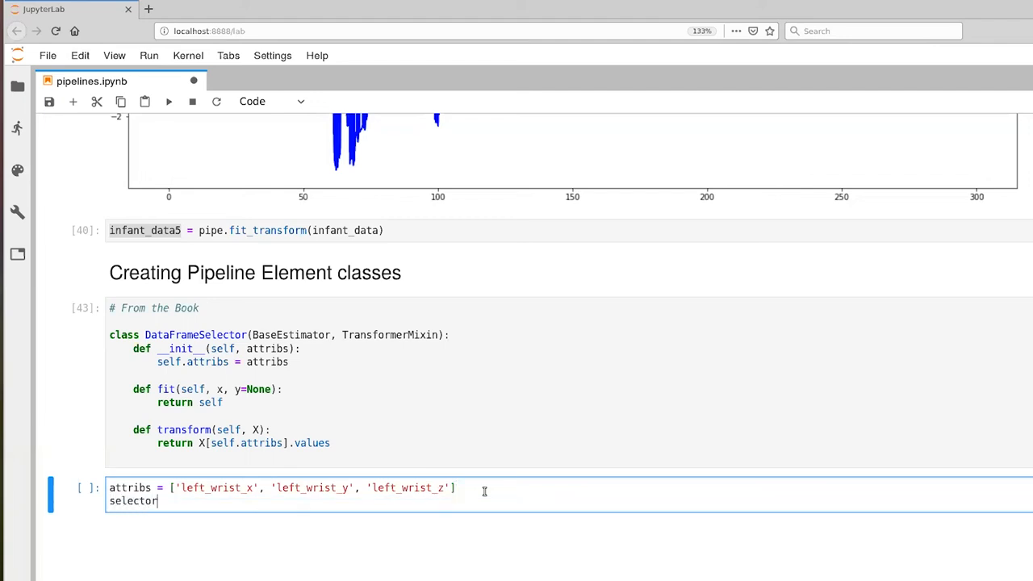
{"action": "type", "text": "="}
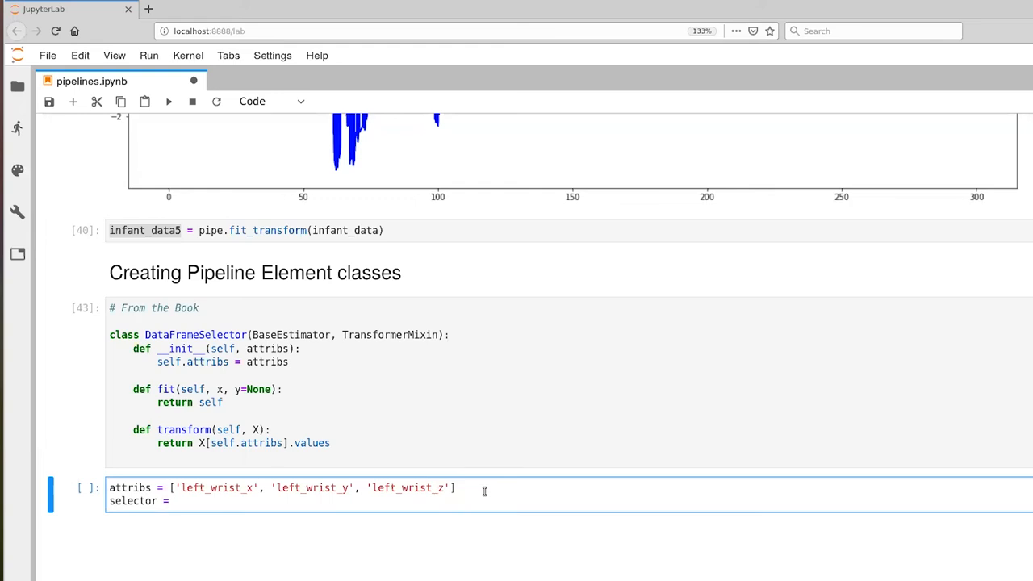
{"action": "type", "text": "DataFrame"}
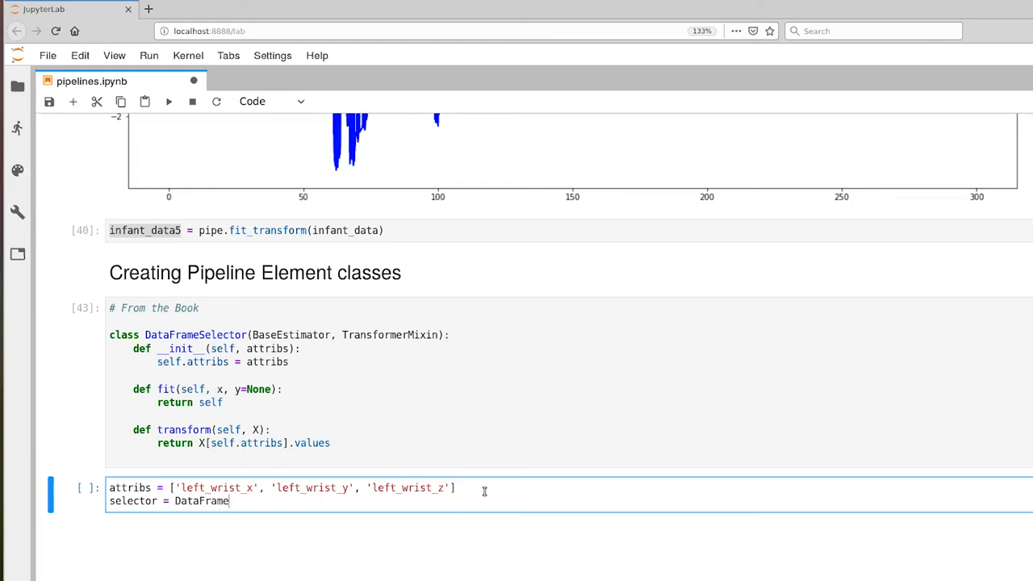
{"action": "type", "text": "Selector()"}
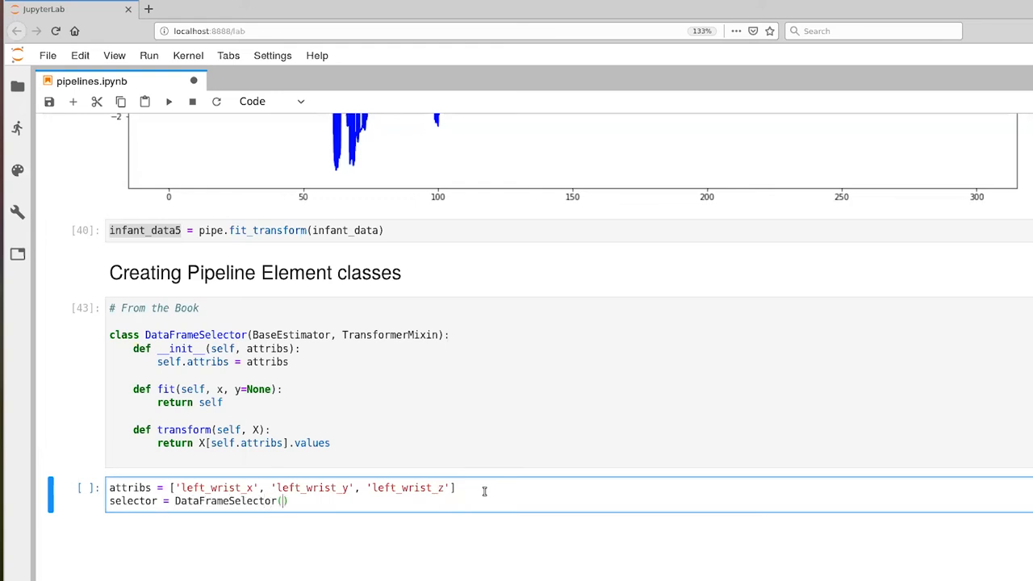
{"action": "type", "text": "attribs"}
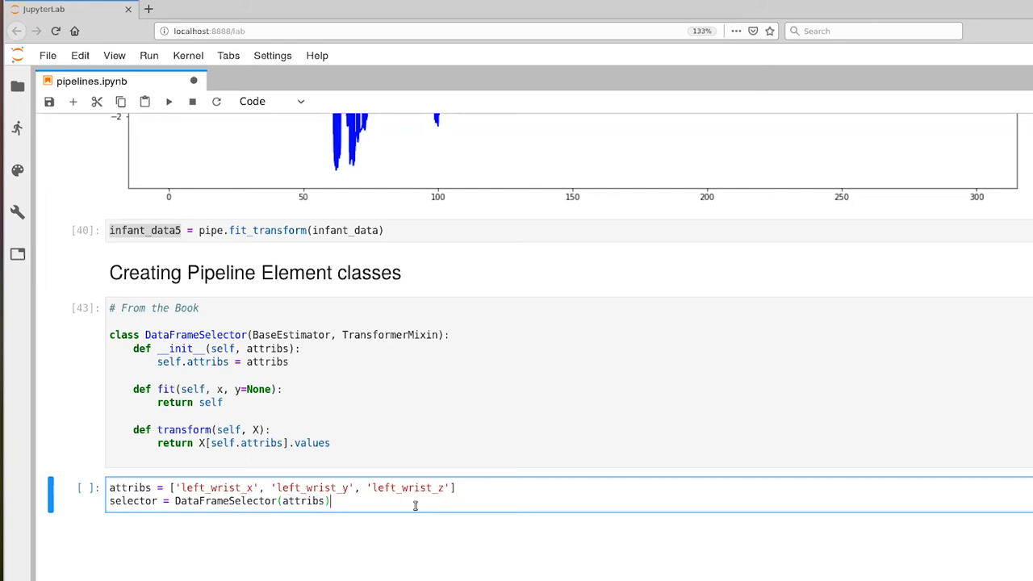
{"action": "left_click", "coordinate": [169, 100]}
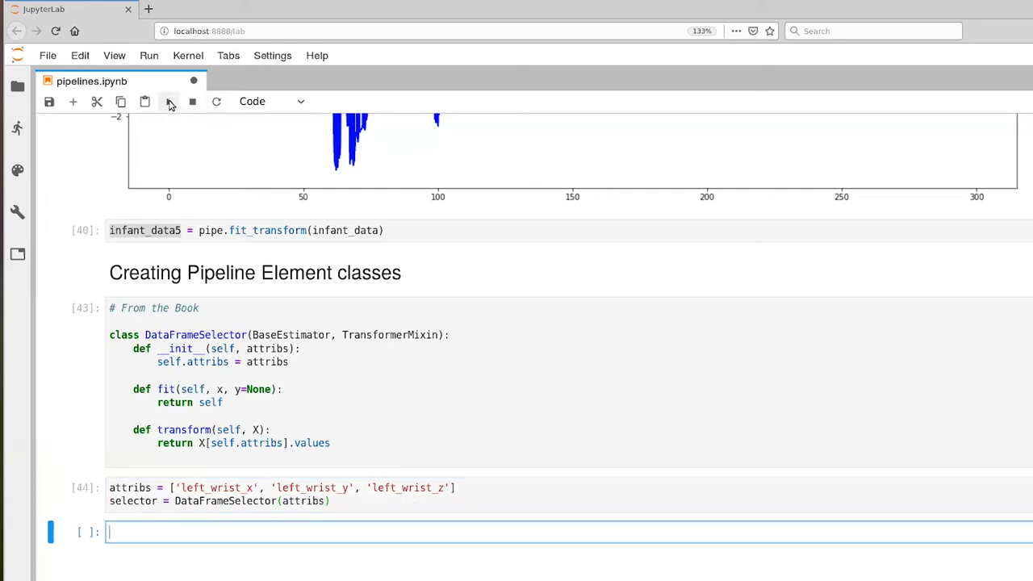
{"action": "mouse_move", "coordinate": [346, 520]}
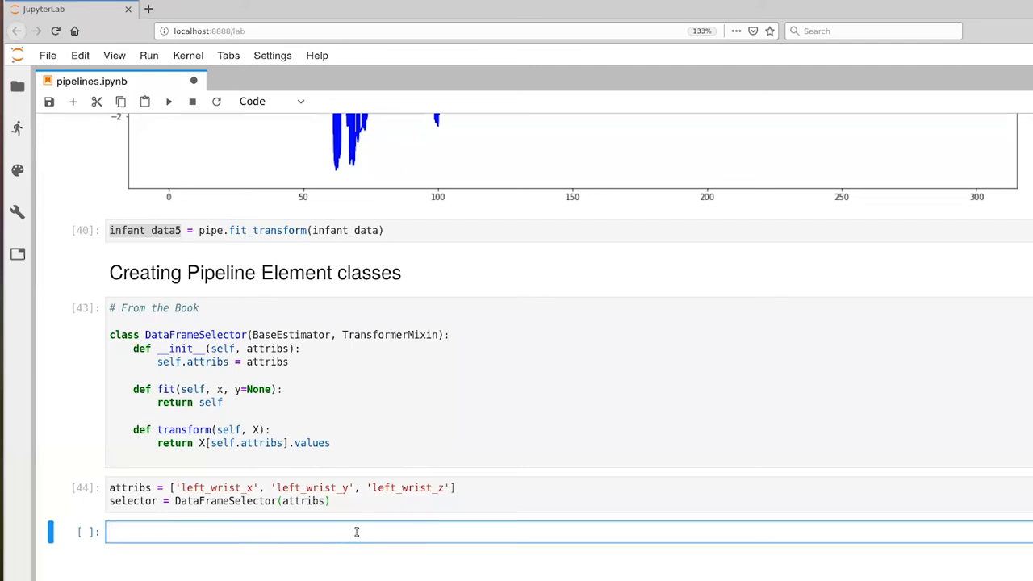
{"action": "mouse_move", "coordinate": [358, 529]}
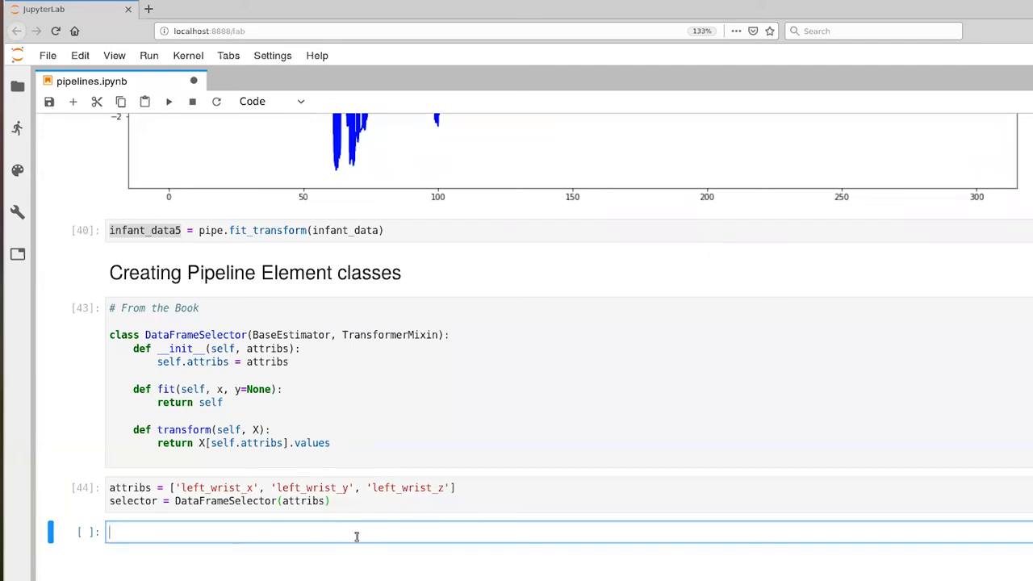
Write infant_data5 = selector.transform(infant_data) in the new cell.
{"action": "type", "text": "infna"}
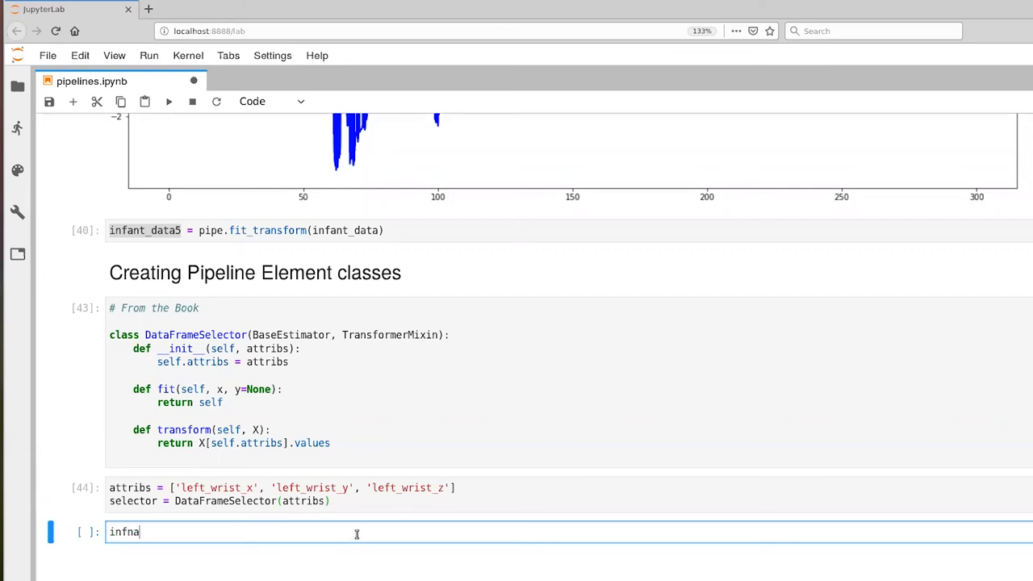
{"action": "type", "text": "ant_data5"}
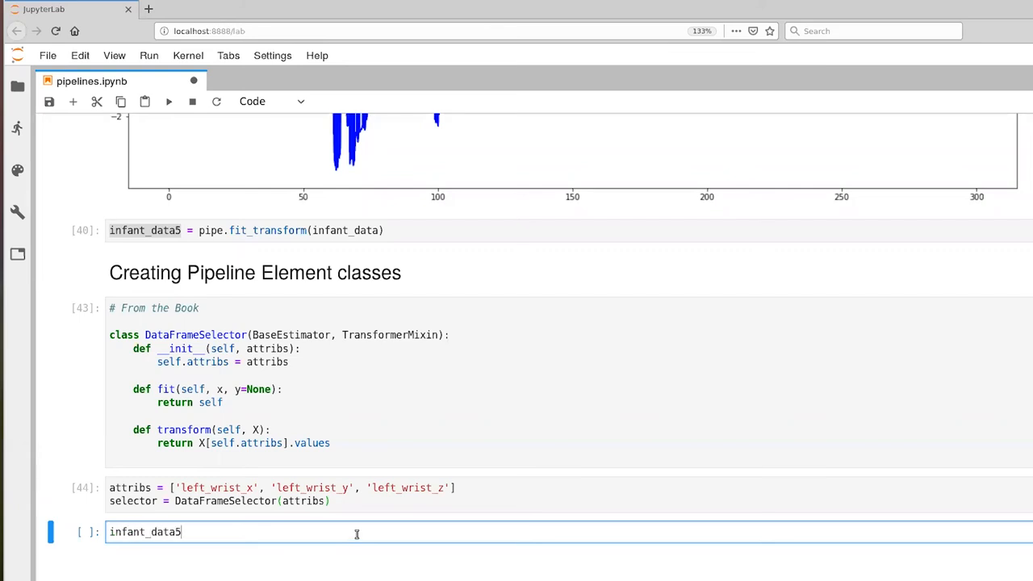
{"action": "type", "text": "="}
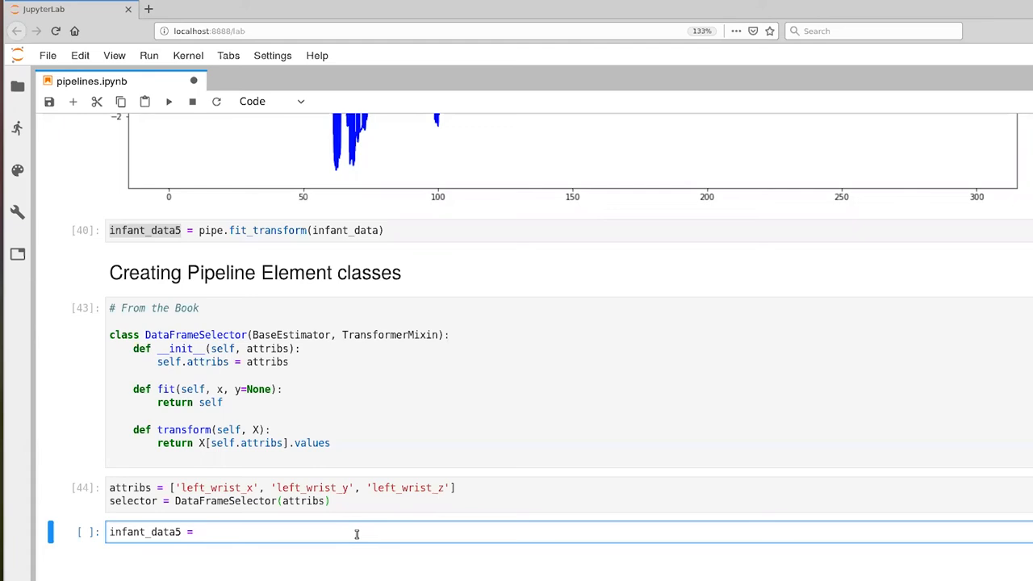
{"action": "type", "text": "se"}
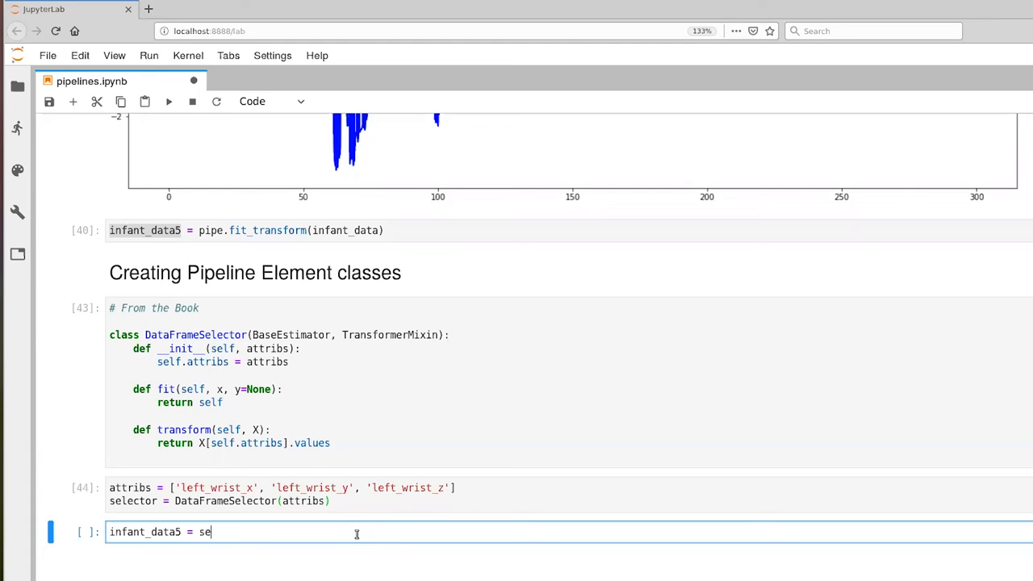
{"action": "type", "text": "lector.tr"}
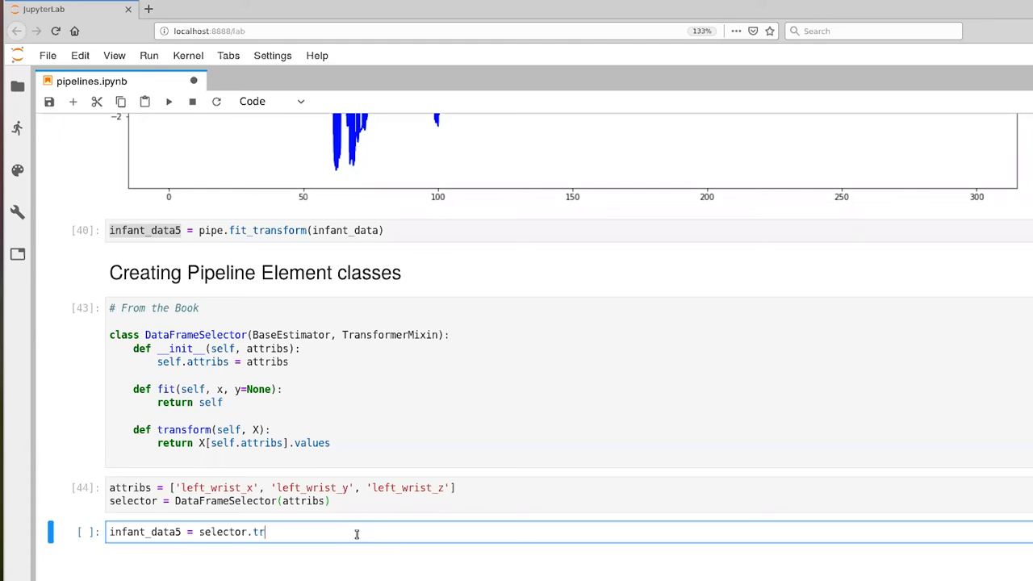
{"action": "type", "text": "ansform(infant"}
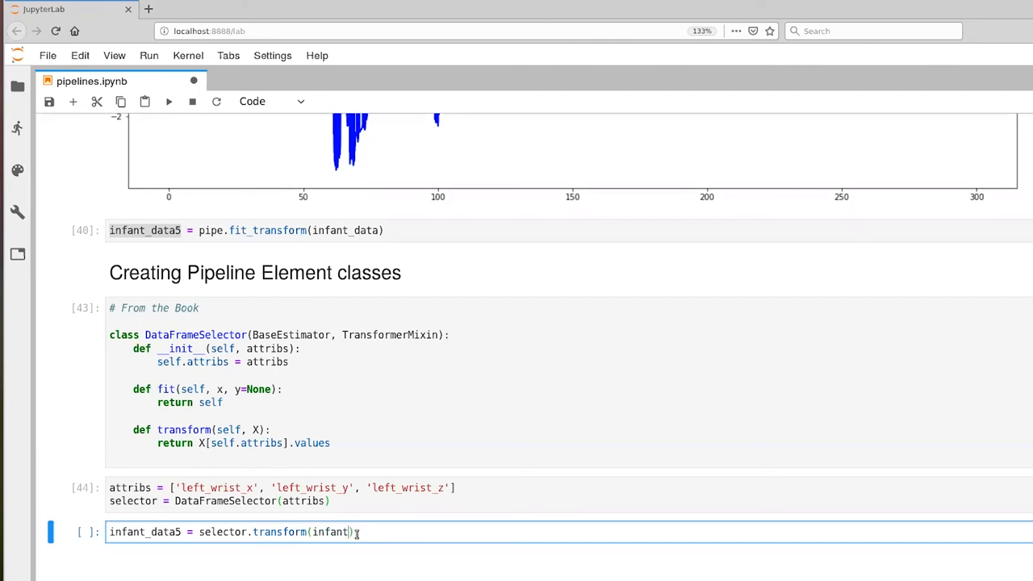
{"action": "type", "text": "data"}
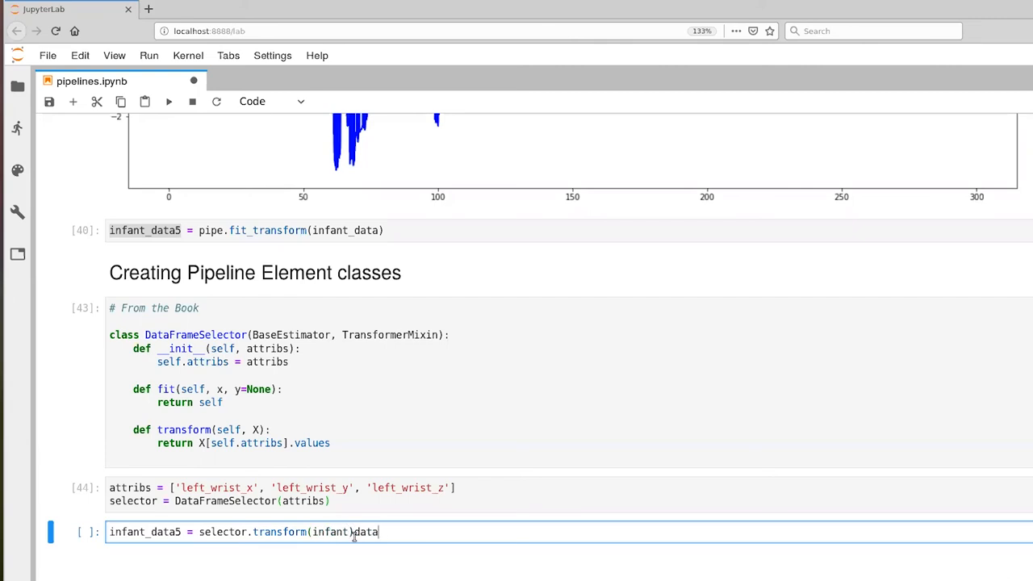
{"action": "key", "text": "BackSpace"}
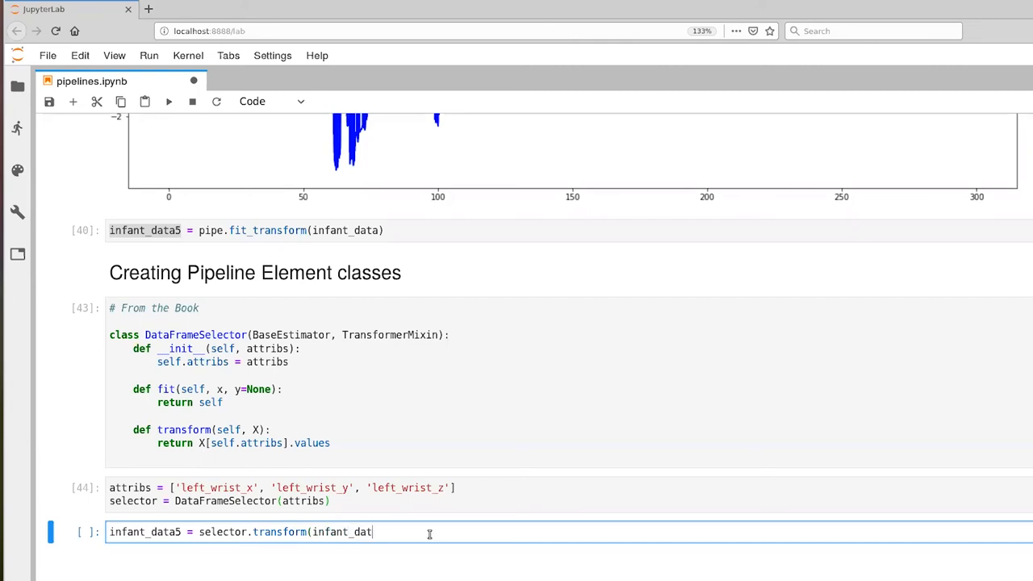
{"action": "type", "text": "a)"}
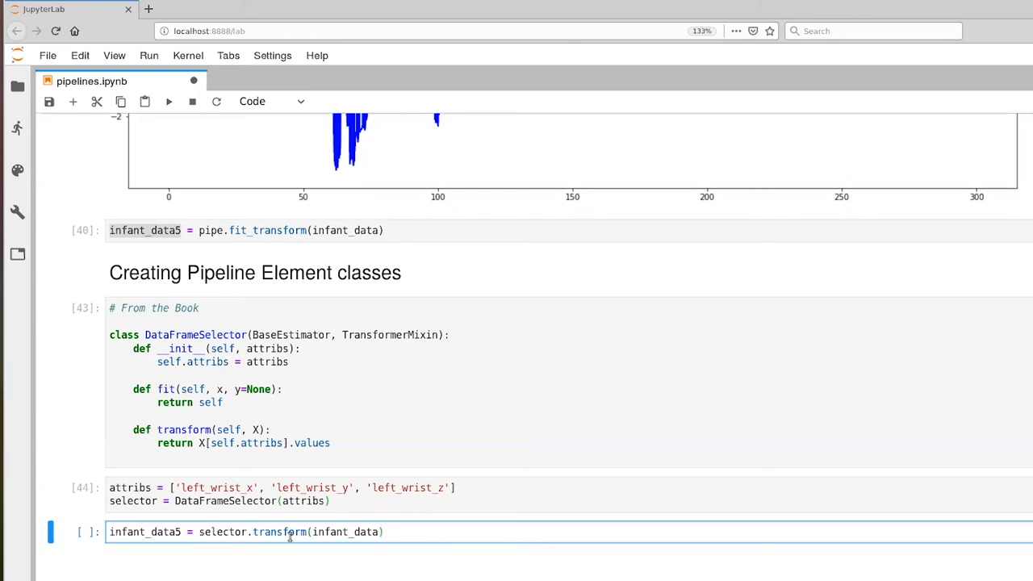
Add infant_data5 on the next line to display the resulting three-column array.
{"action": "double_click", "coordinate": [346, 531]}
{"action": "type", "text": "i"}
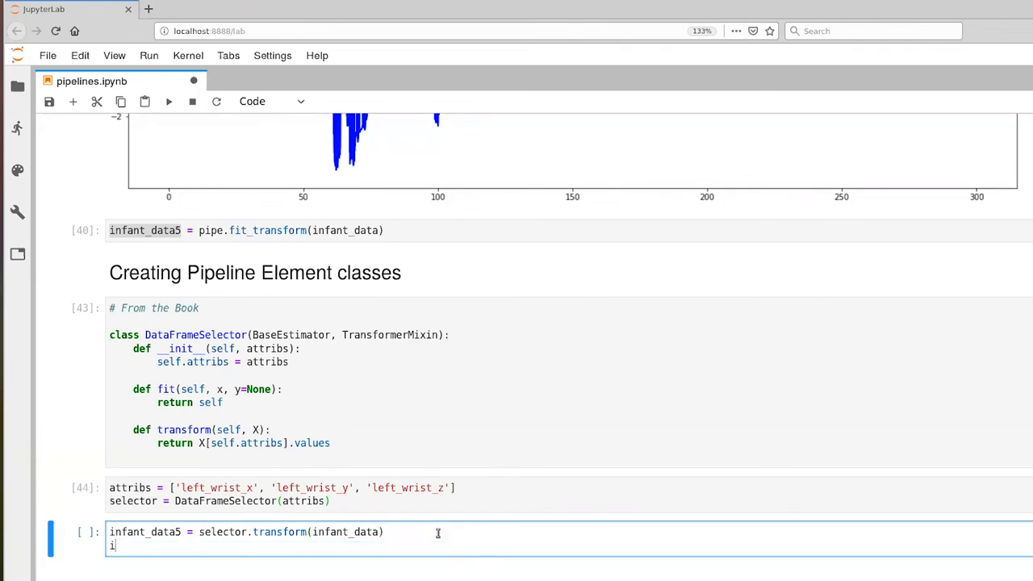
{"action": "type", "text": "nfant_data5"}
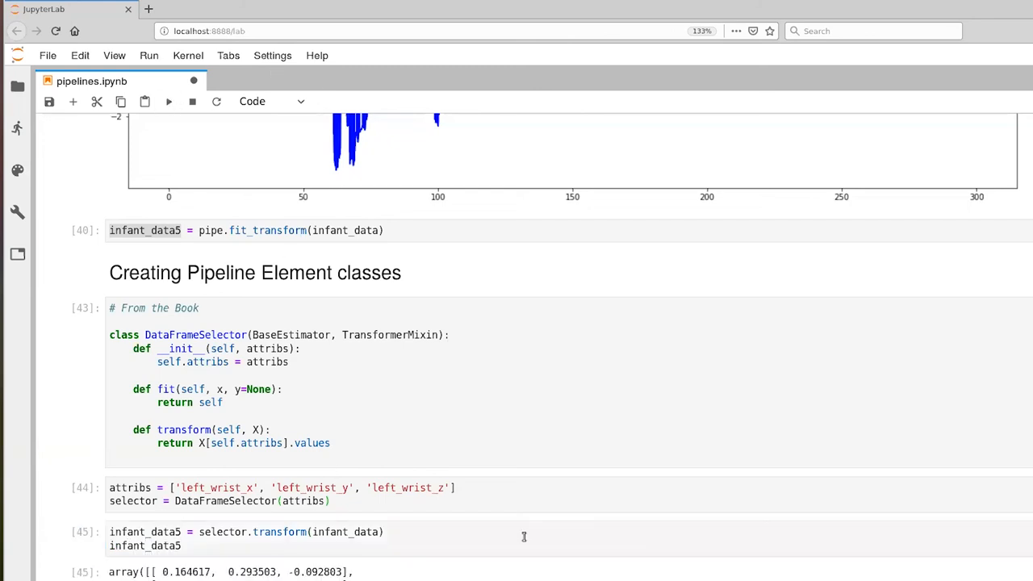
{"action": "scroll", "scroll_direction": "down", "scroll_amount": 3}
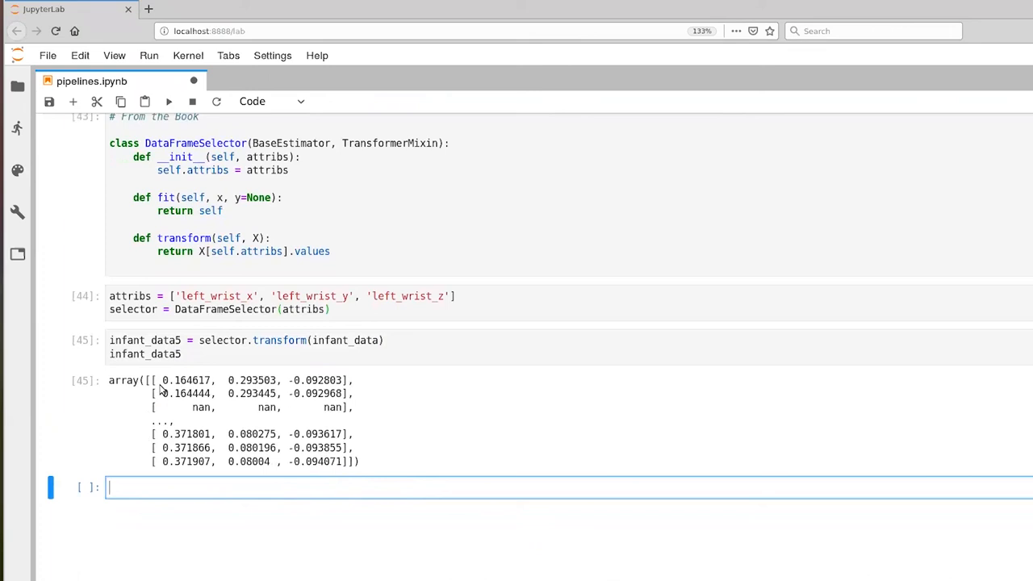
{"action": "mouse_move", "coordinate": [205, 382]}
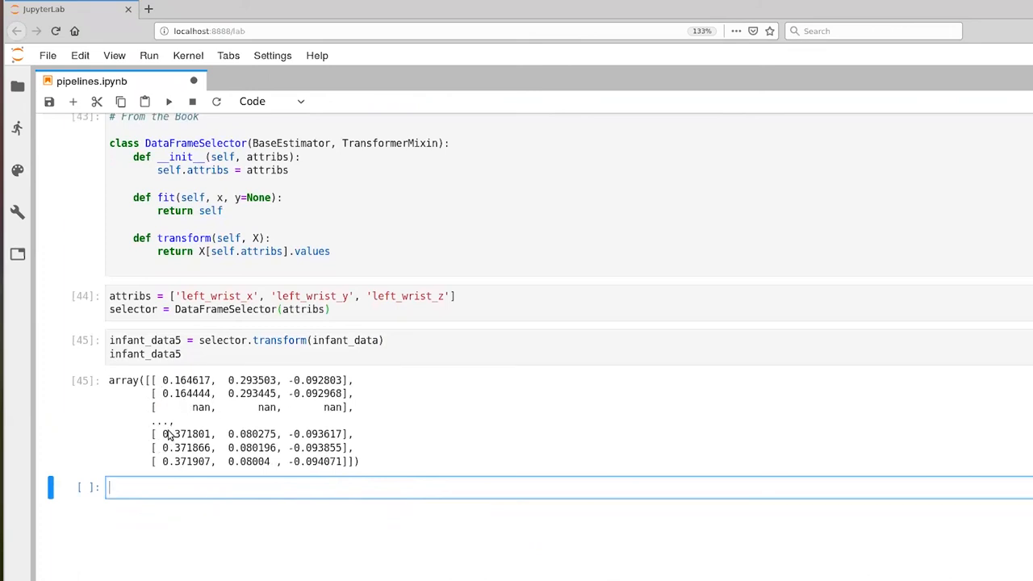
{"action": "mouse_move", "coordinate": [174, 373]}
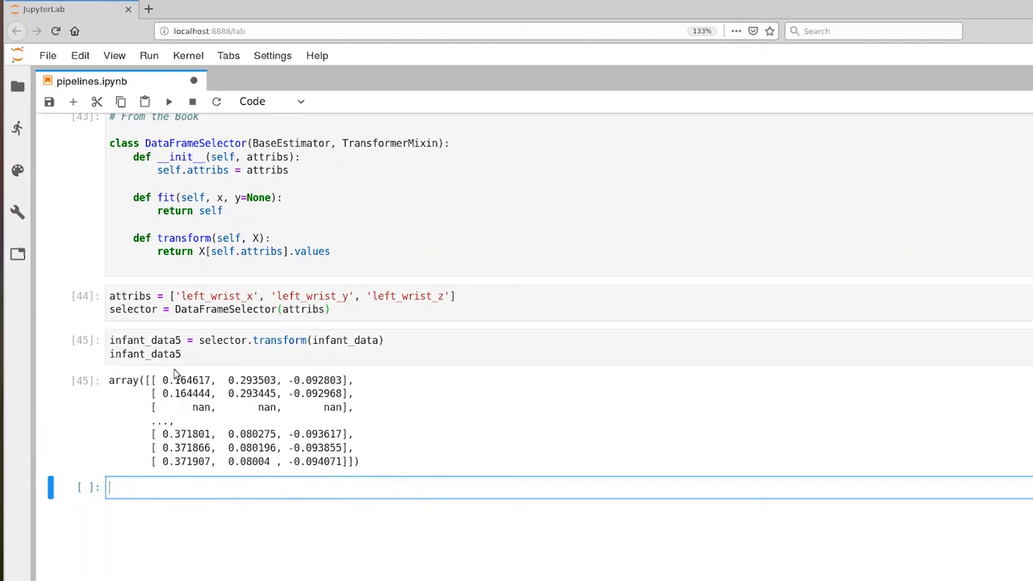
{"action": "mouse_move", "coordinate": [194, 396]}
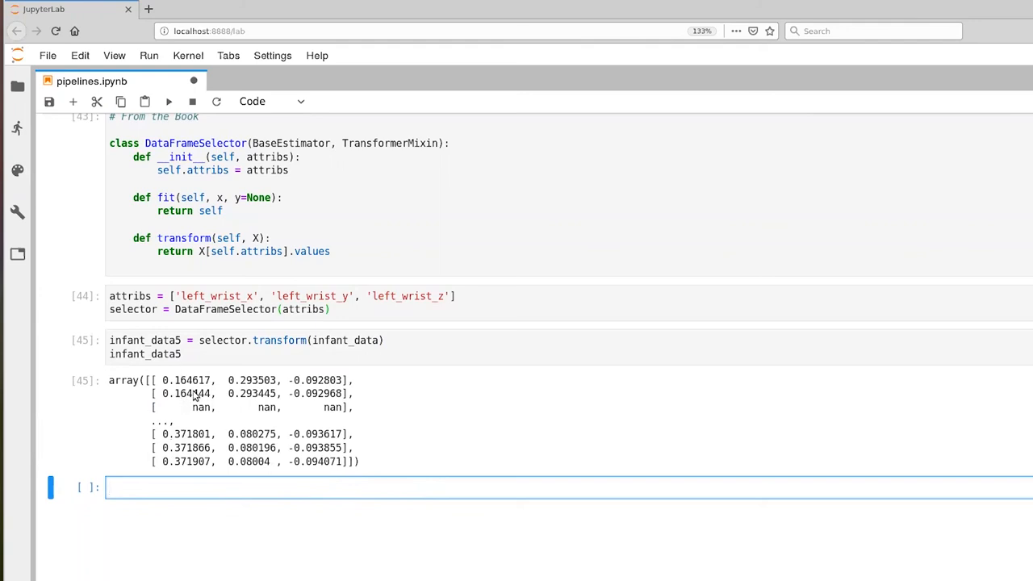
{"action": "mouse_move", "coordinate": [210, 385]}
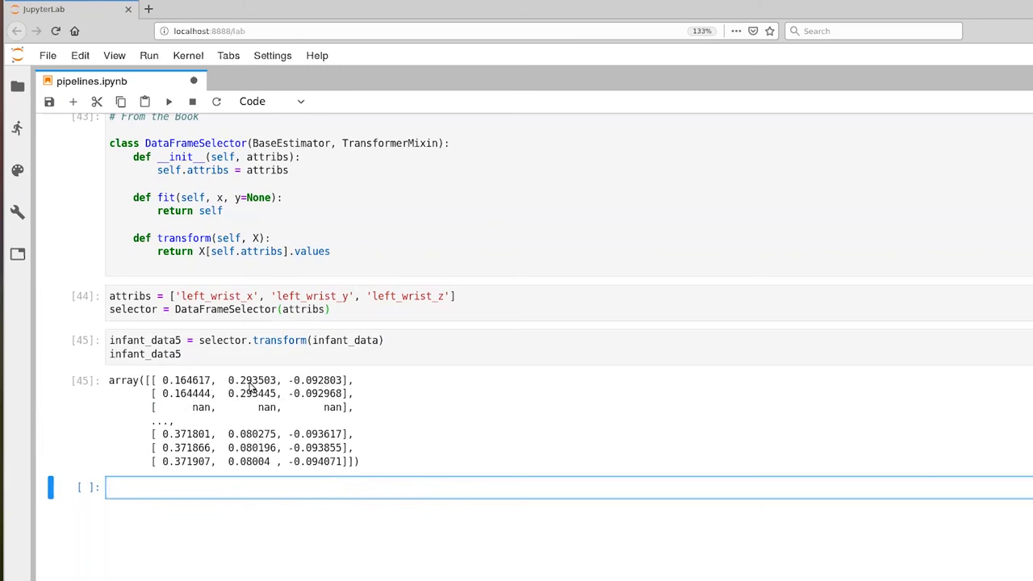
{"action": "mouse_move", "coordinate": [311, 391]}
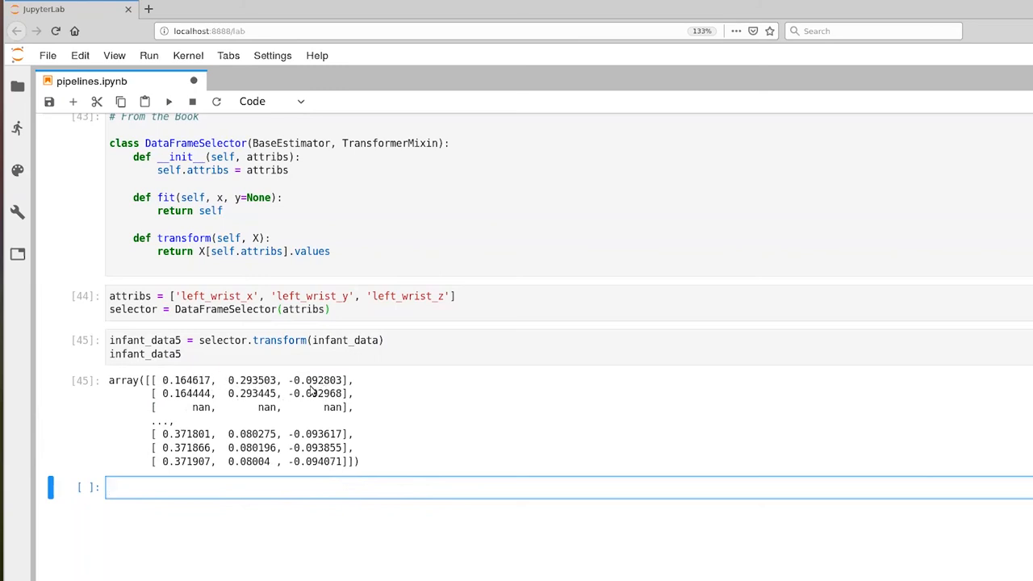